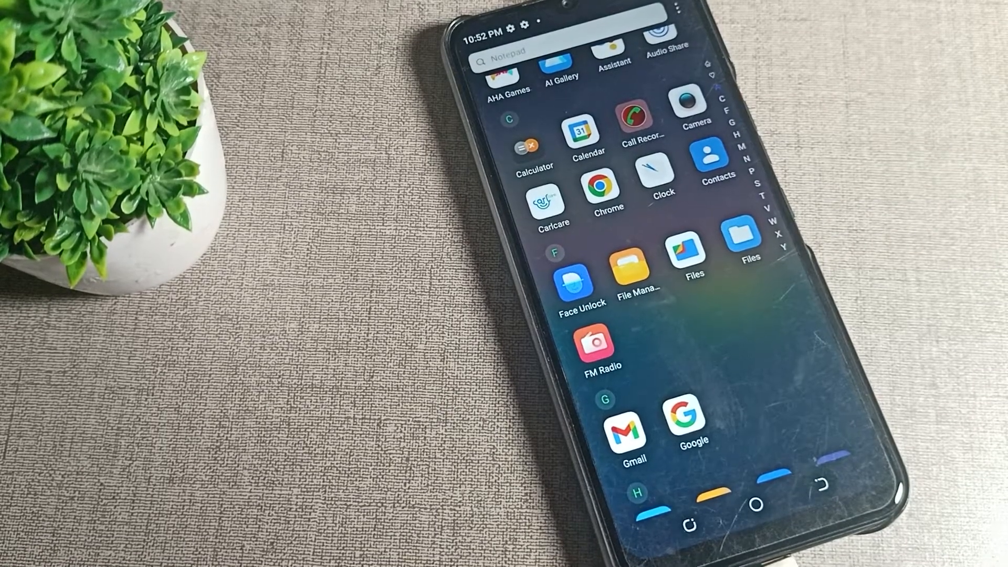
- Launch Settings from the app drawer and go to the Sound & vibration page
click(509, 78)
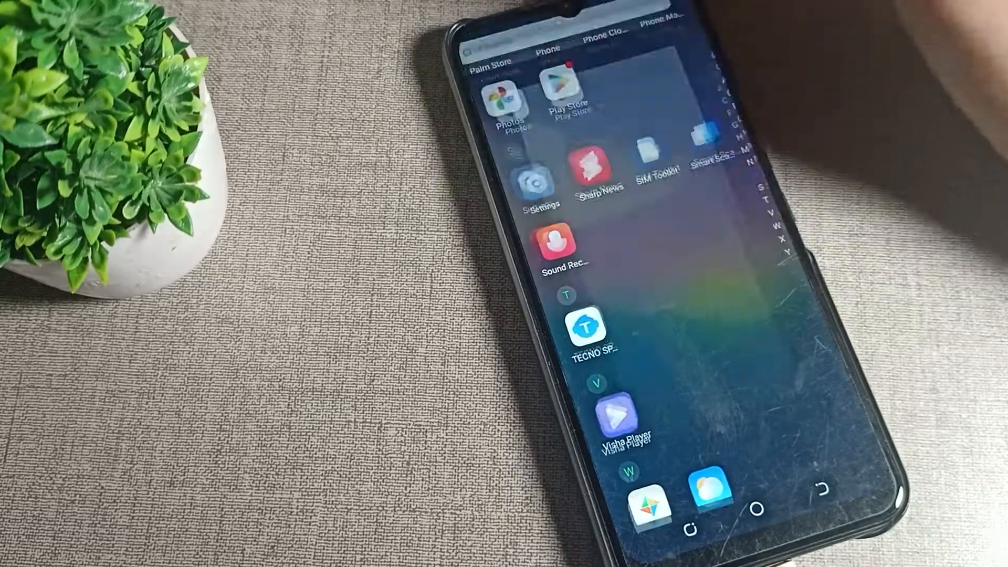
click(539, 183)
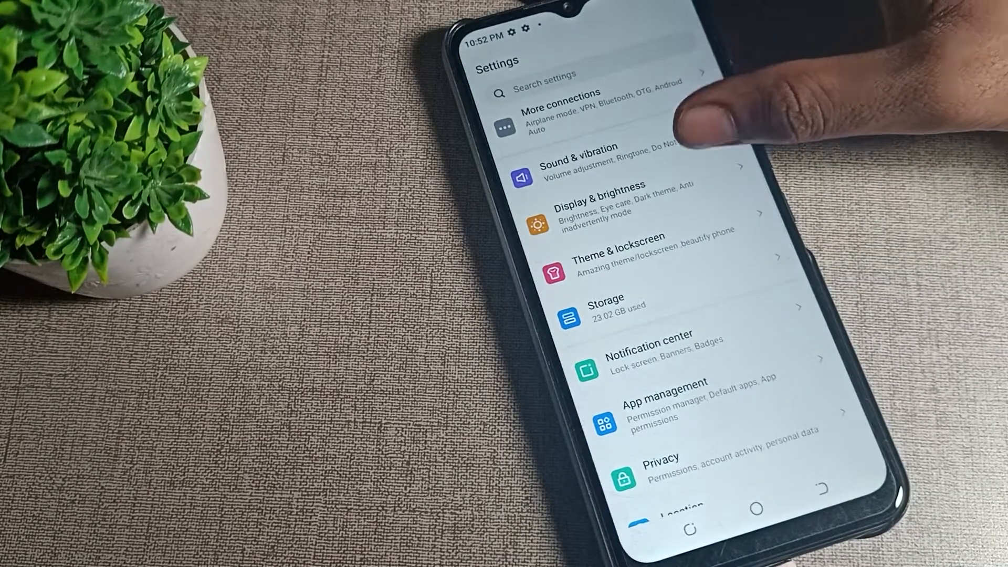
click(579, 158)
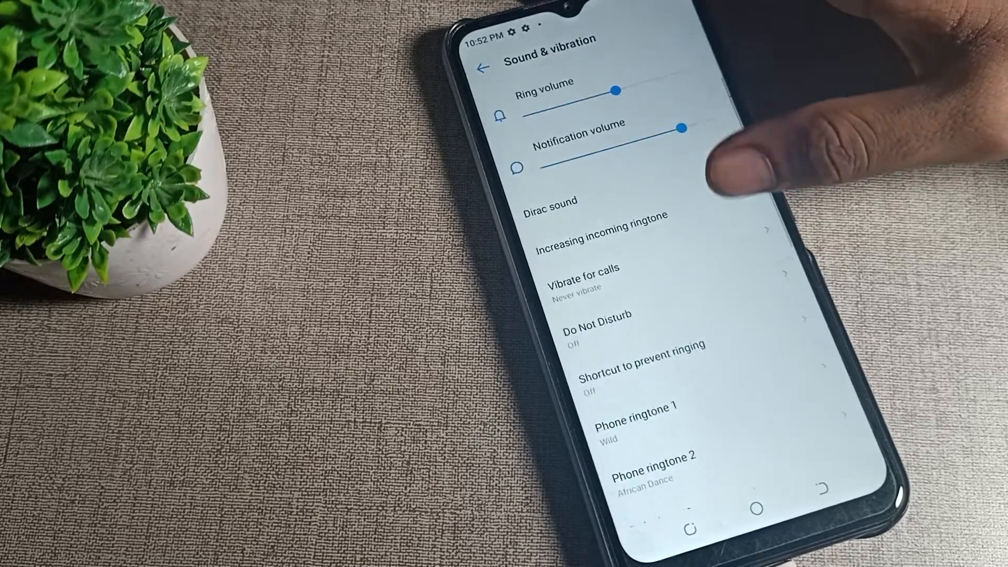
- Choose Morning Scent as the default alarm sound
scroll(down, 3)
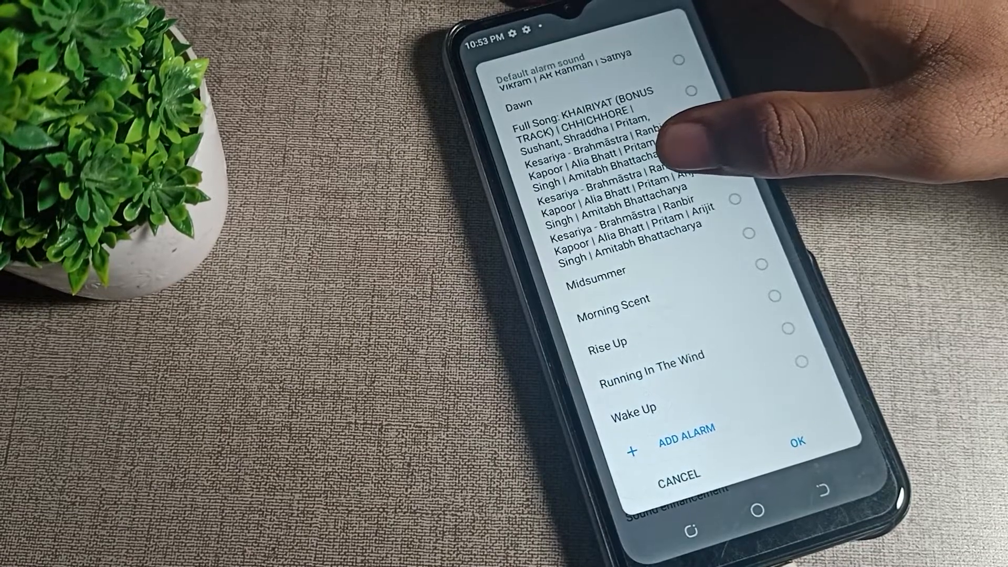
click(760, 264)
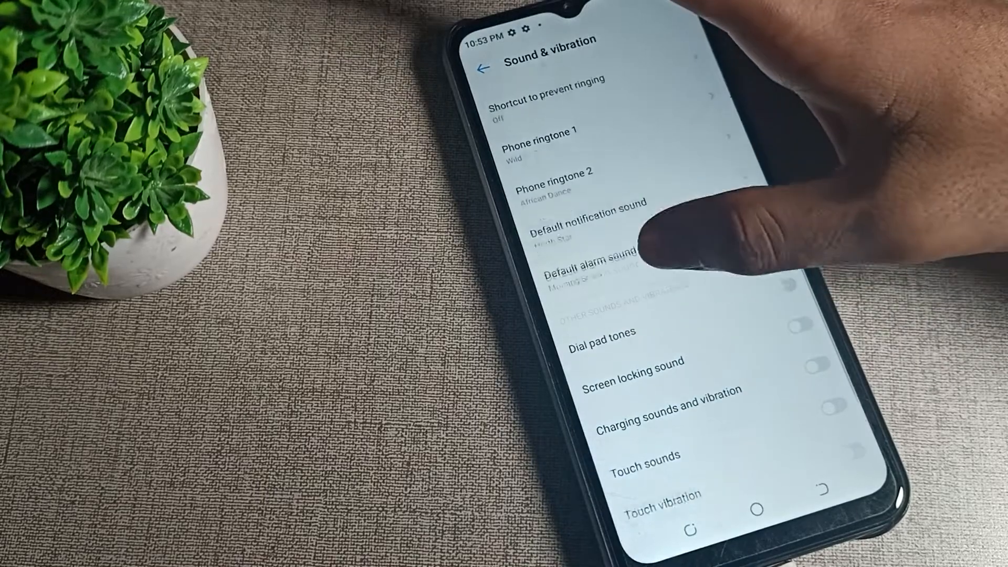
- Leave the Sound & vibration page and go back to the main Settings list
scroll(up, 3)
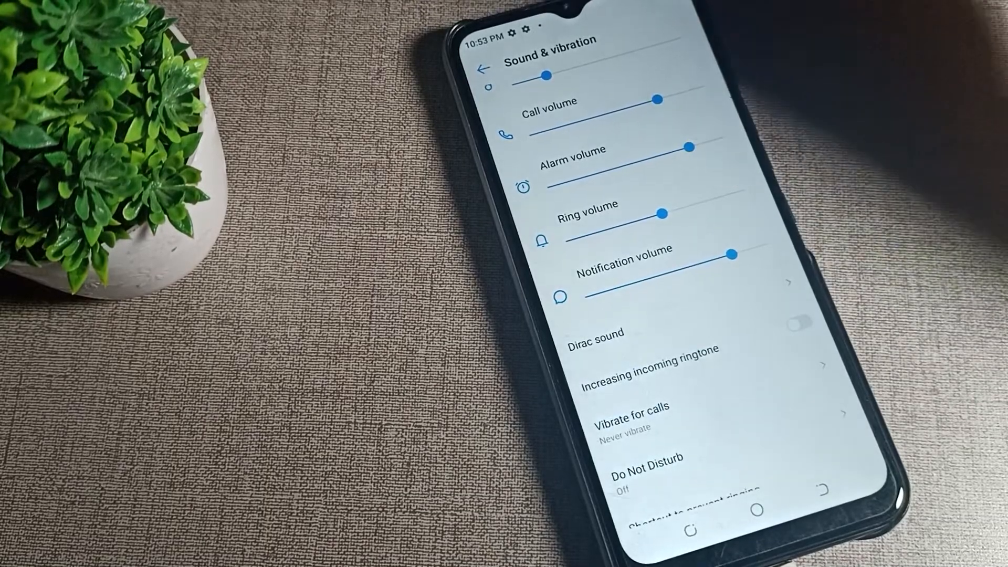
click(479, 71)
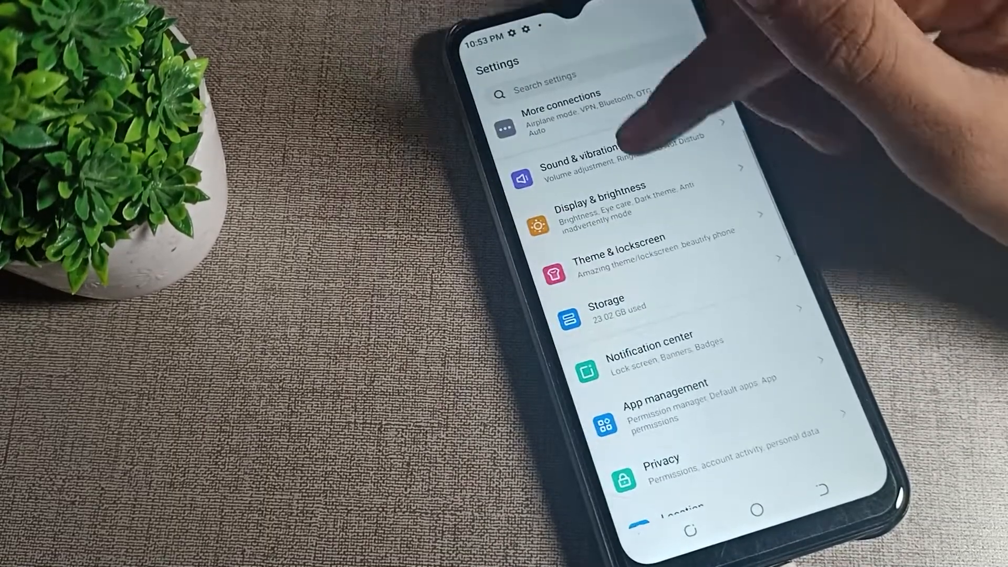